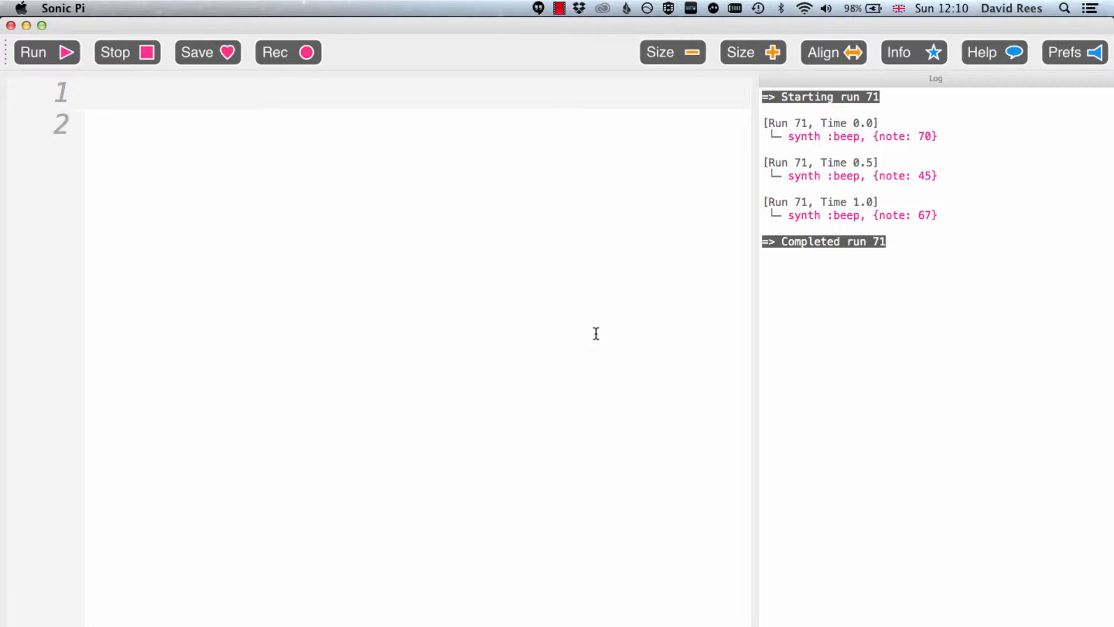
Write play 60 and play 64 on separate lines, dismissing the autocomplete suggestions.
type("play")
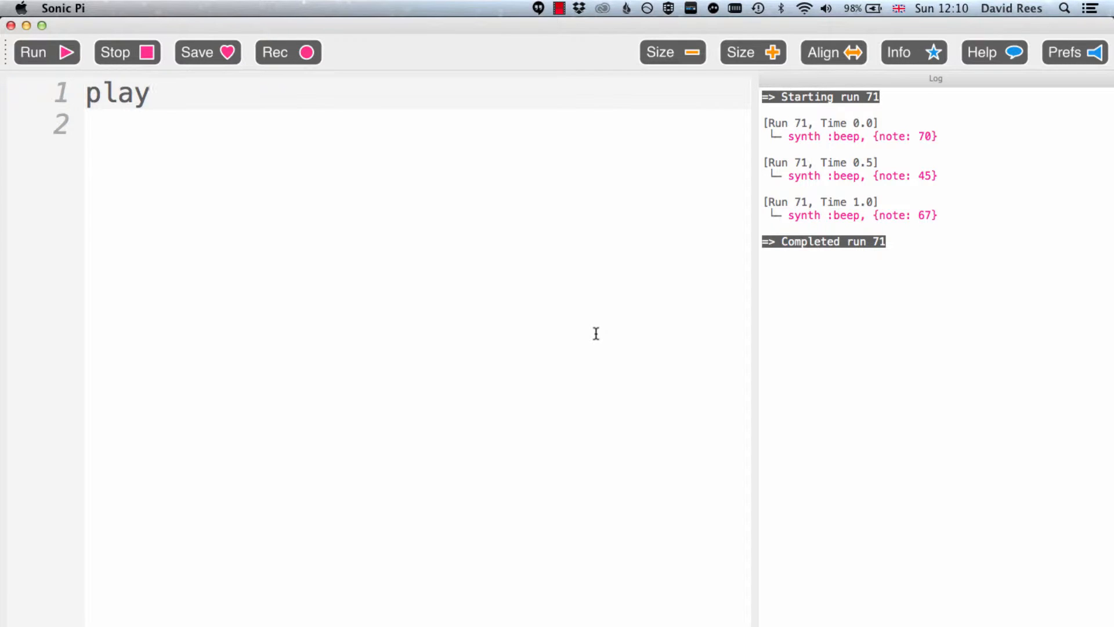
type("60")
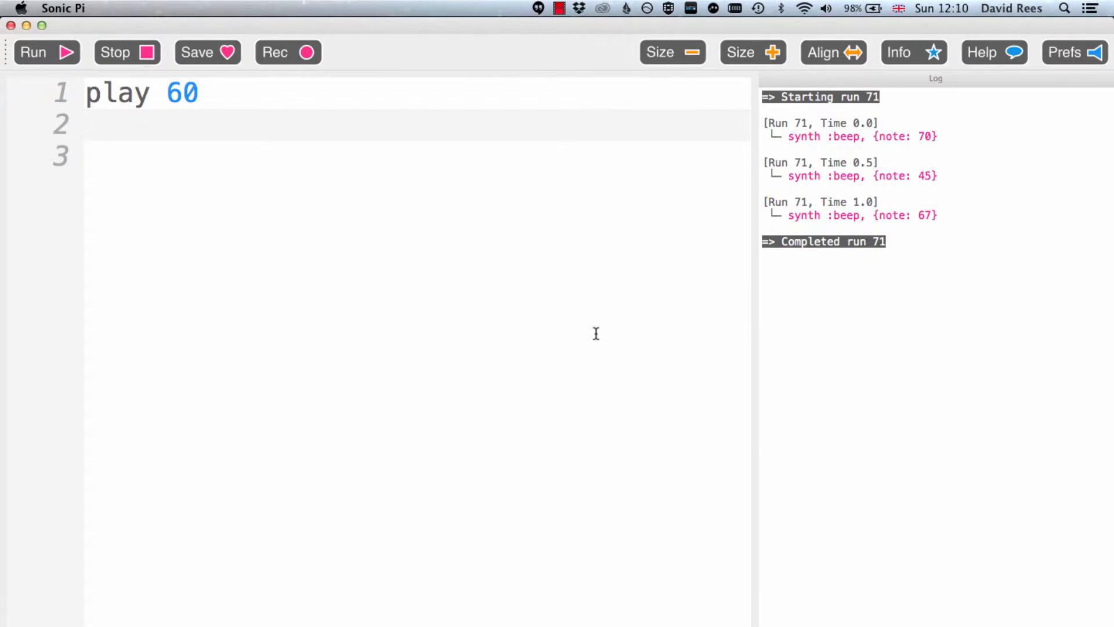
type("plat")
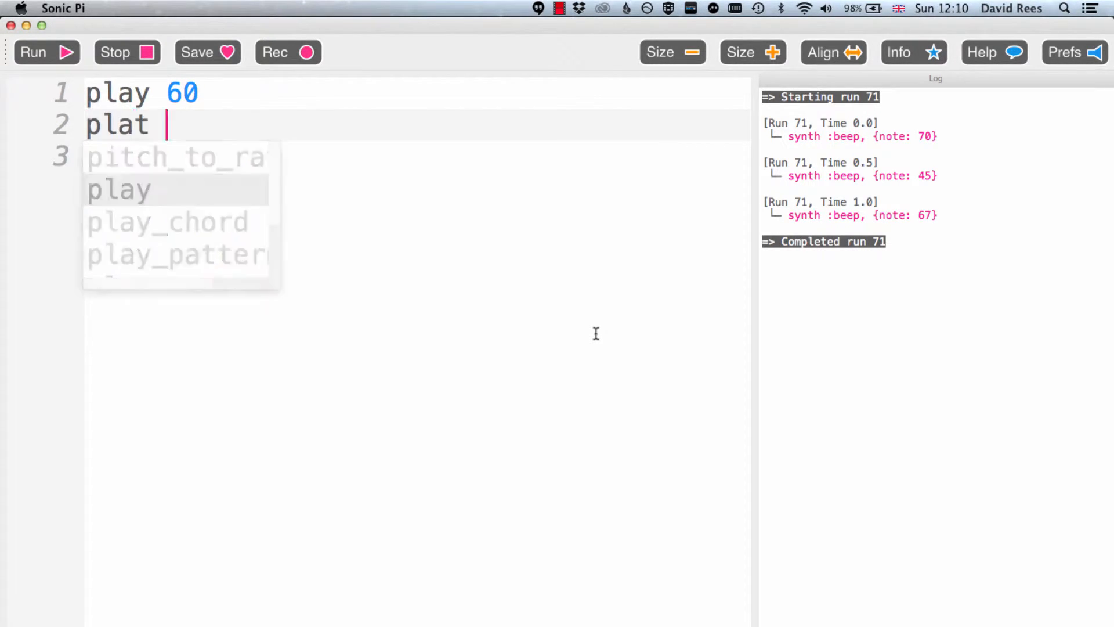
key("Escape")
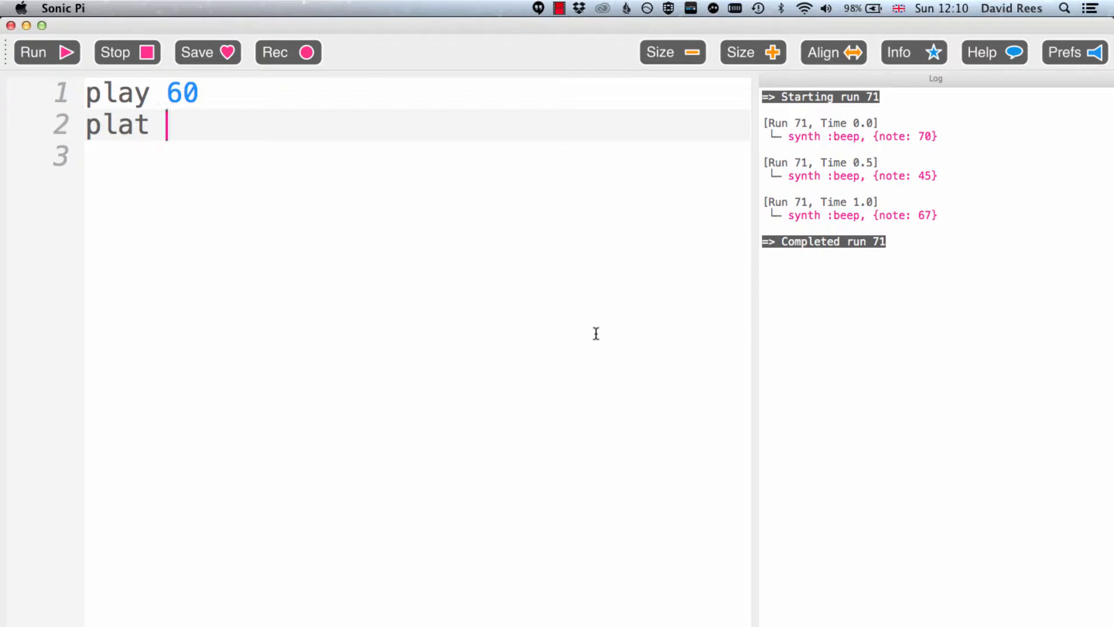
type("64")
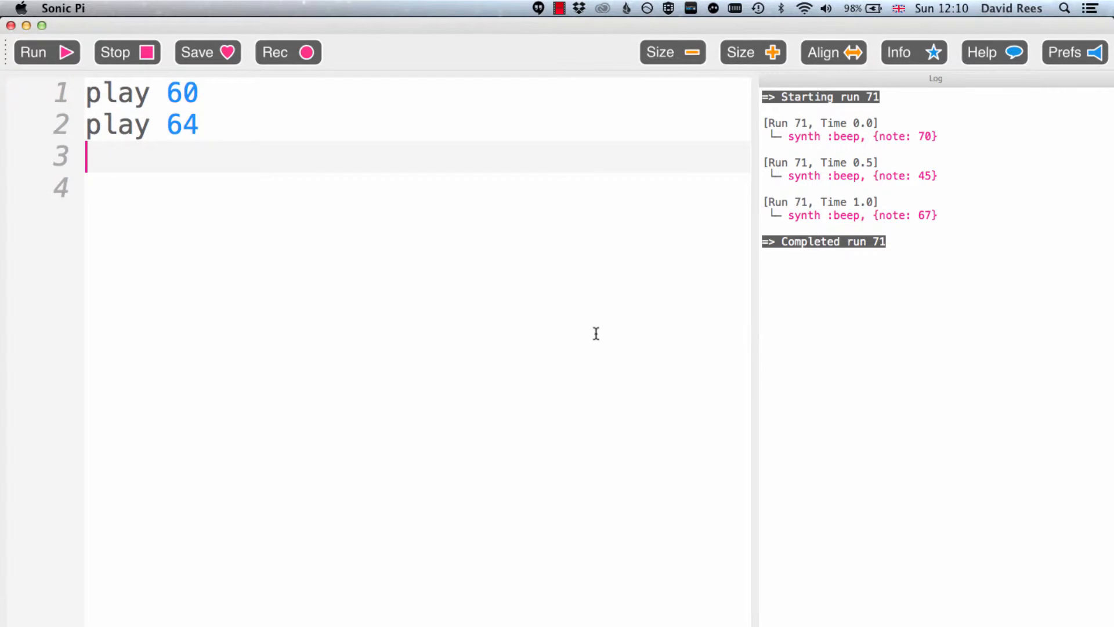
Add play 67 on a new line and run the three-note code.
key("enter")
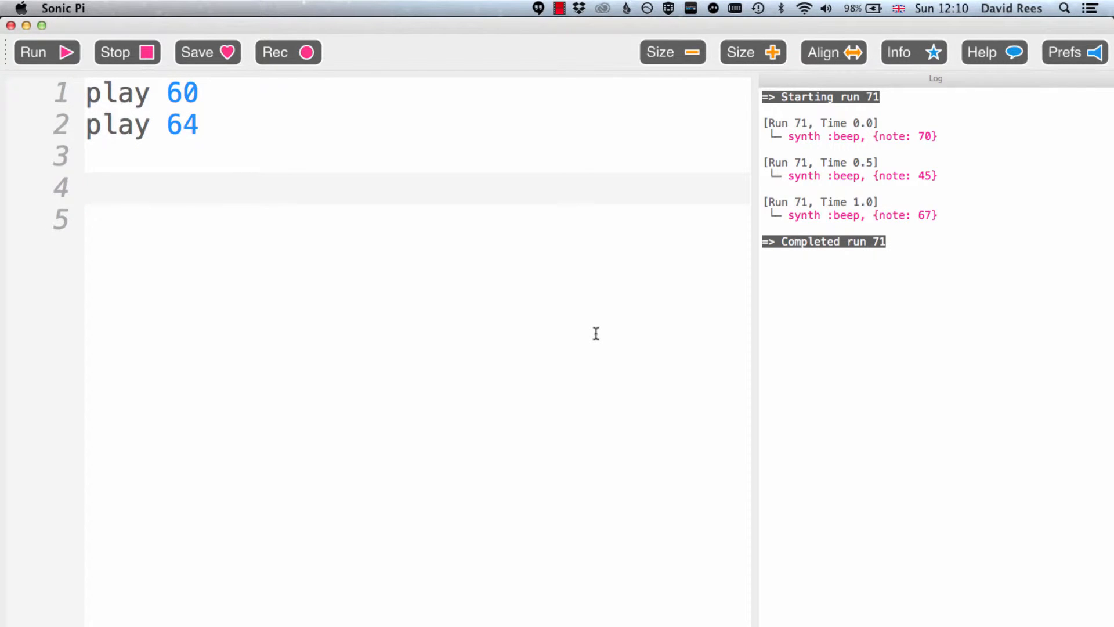
type("play")
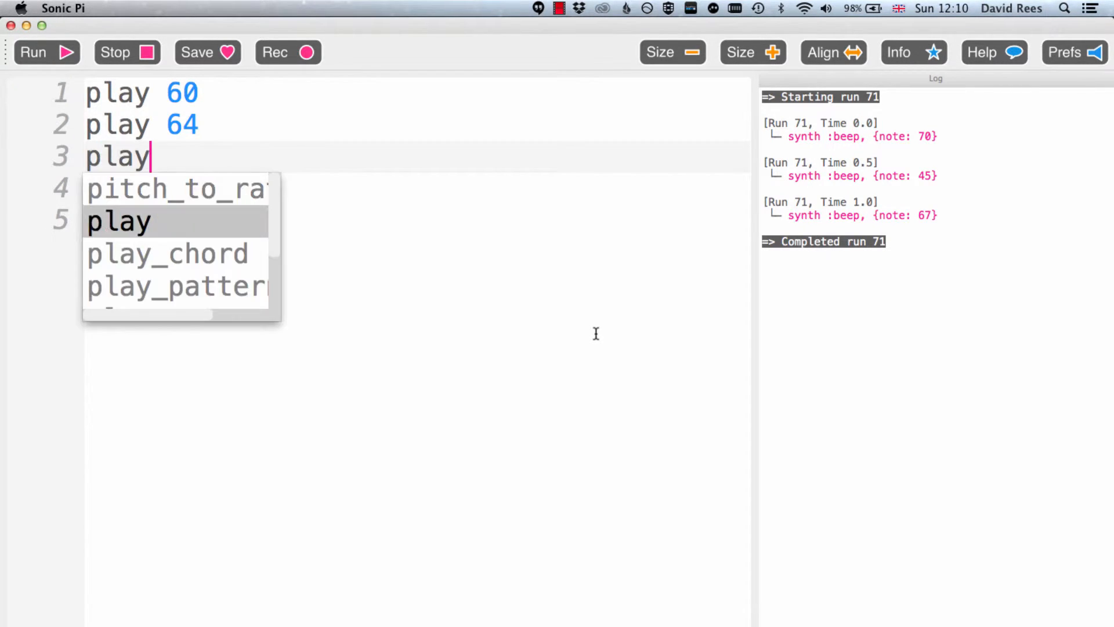
type("67")
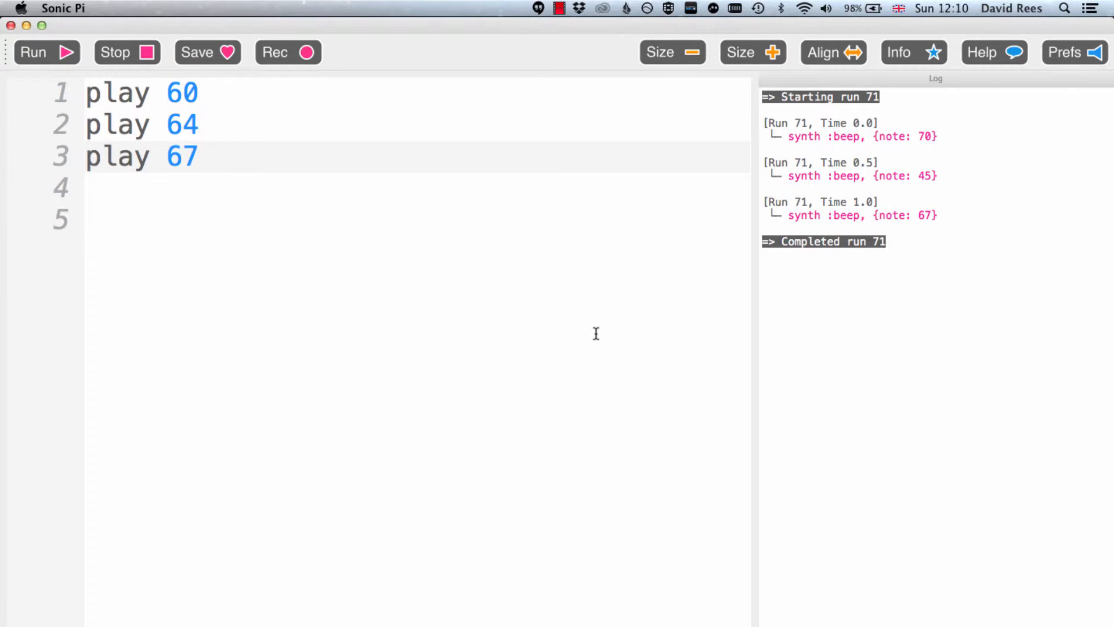
left_click(46, 53)
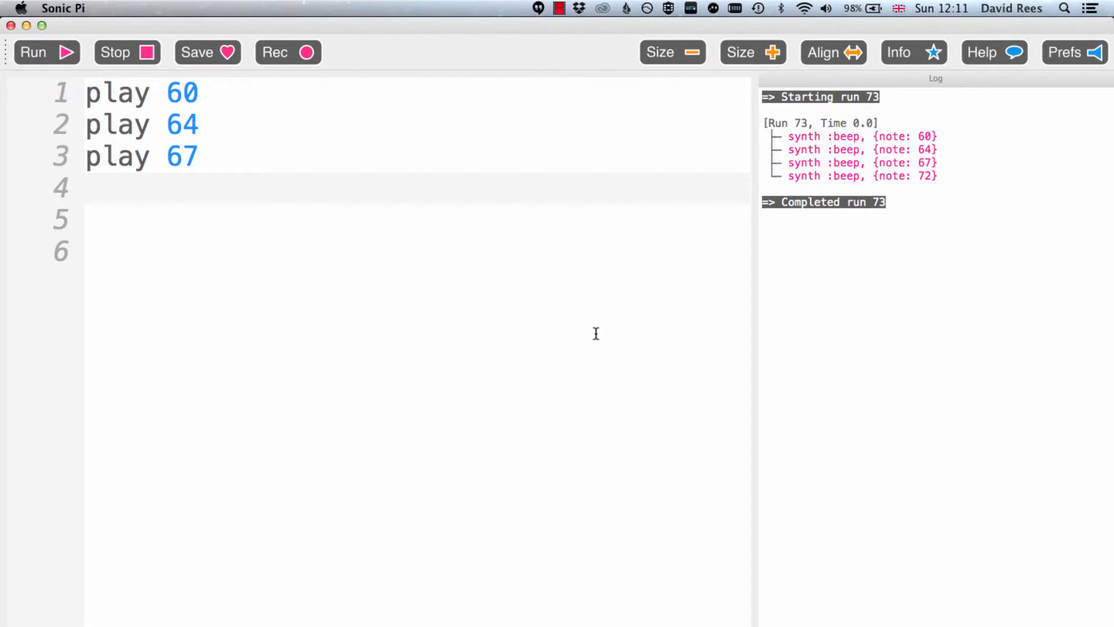
Add play 72 on a new line and run the four-note code.
type("play 7")
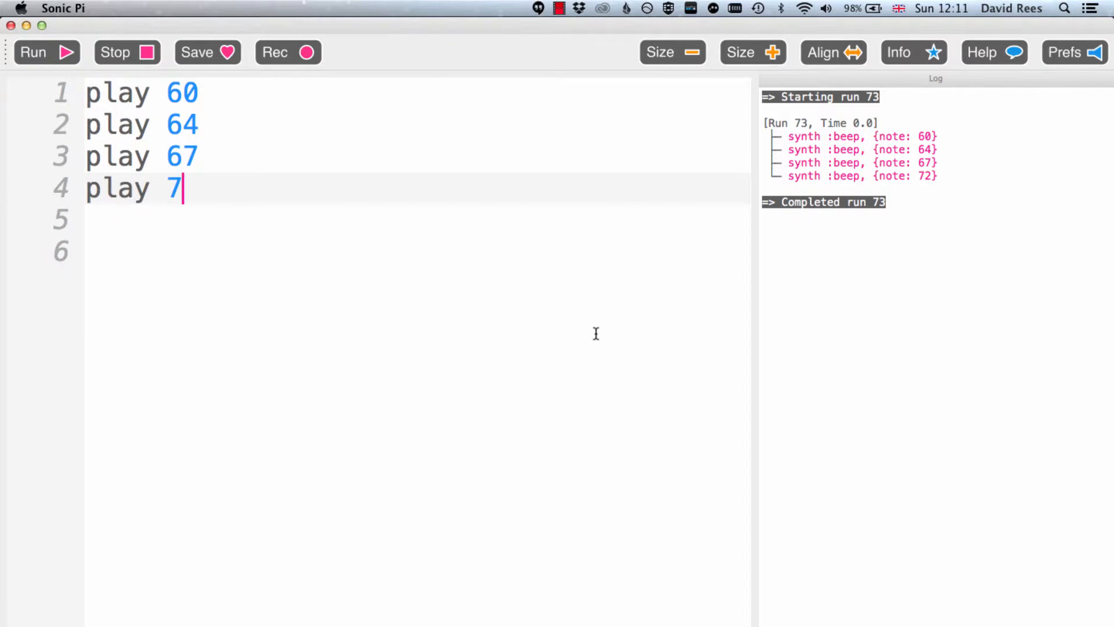
type("2")
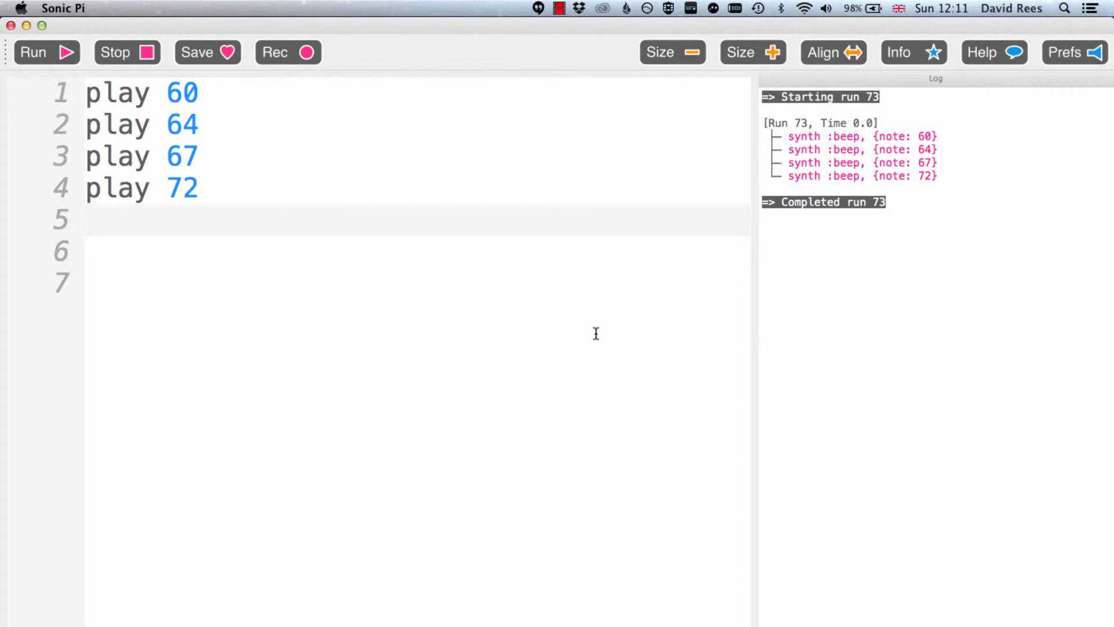
left_click(32, 52)
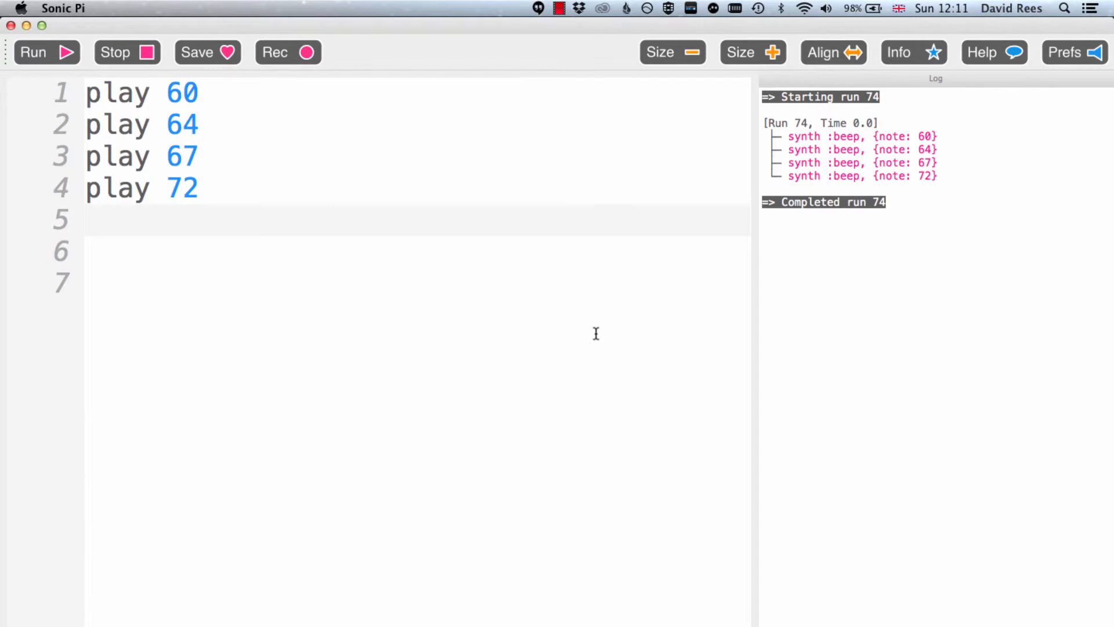
Add play 76 on a new line and run the five-note code.
type("play")
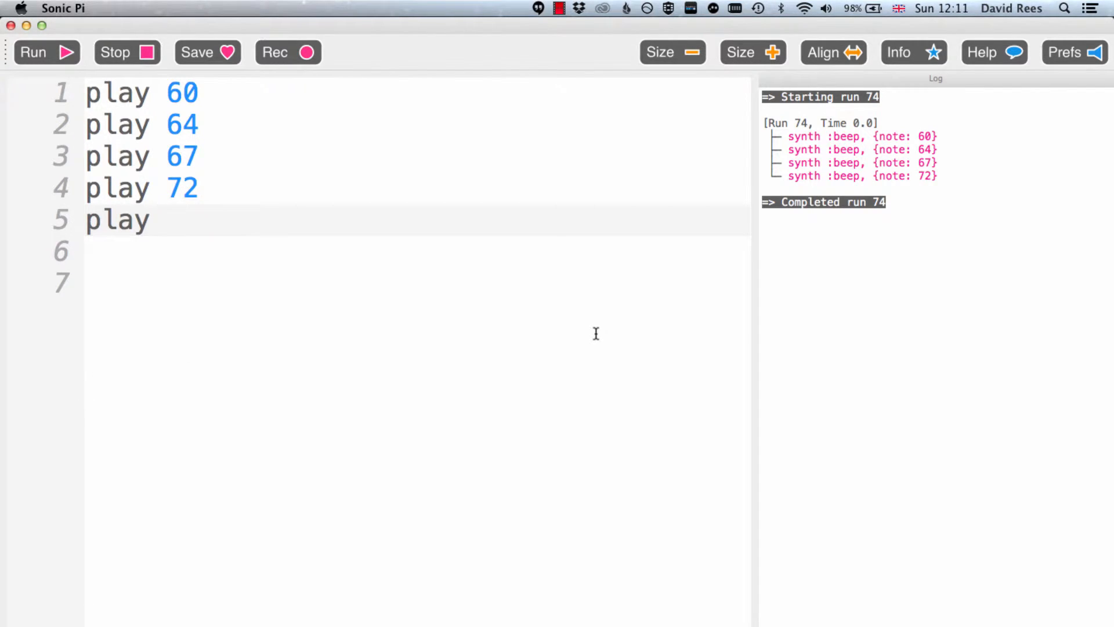
type("76")
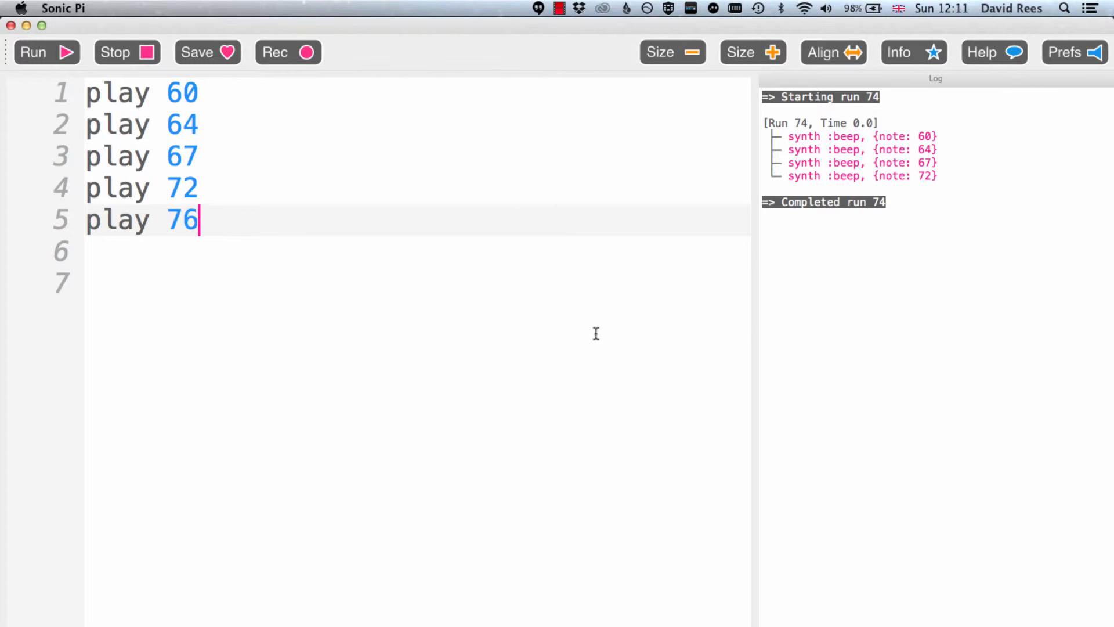
left_click(33, 52)
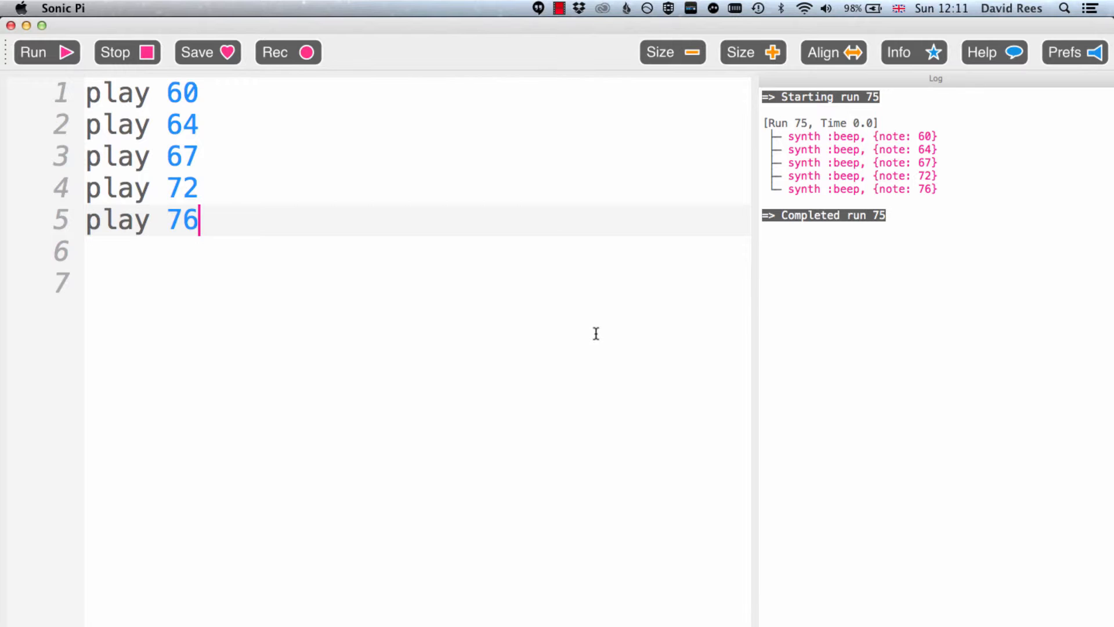
mouse_move(231, 218)
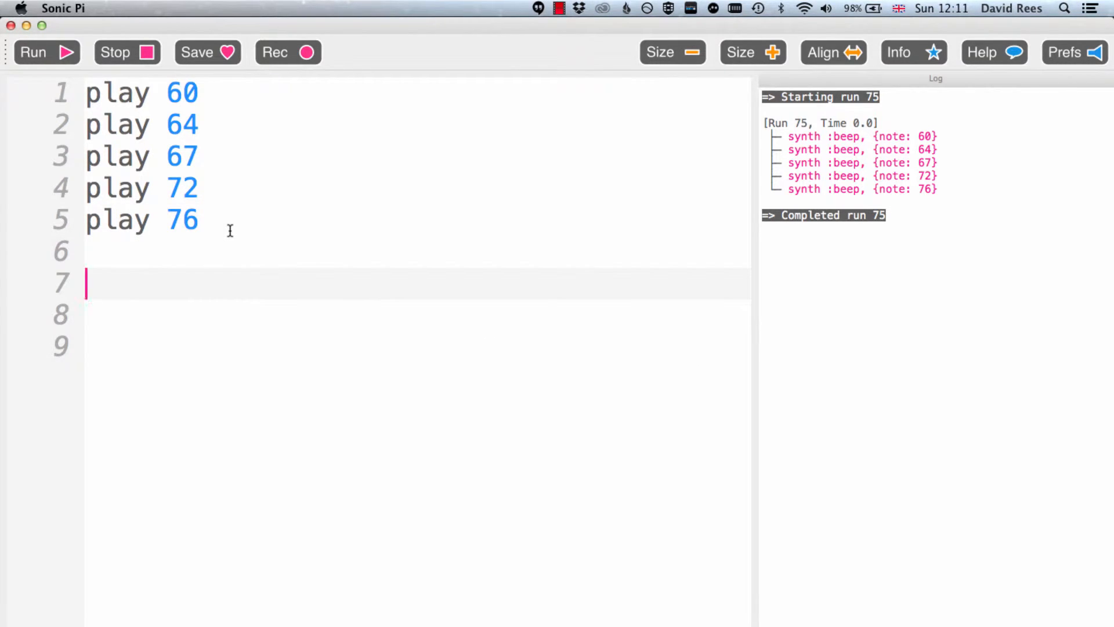
Write (ring 60, 64, 67, 72, 76) on line 7 below the play lines.
type("(ring")
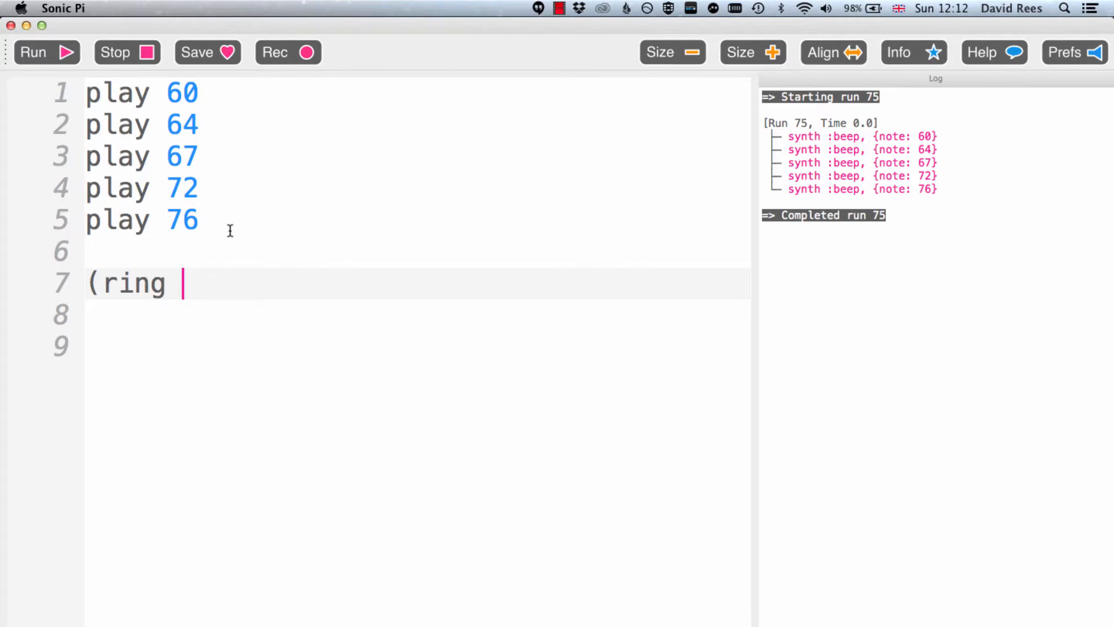
type("60,")
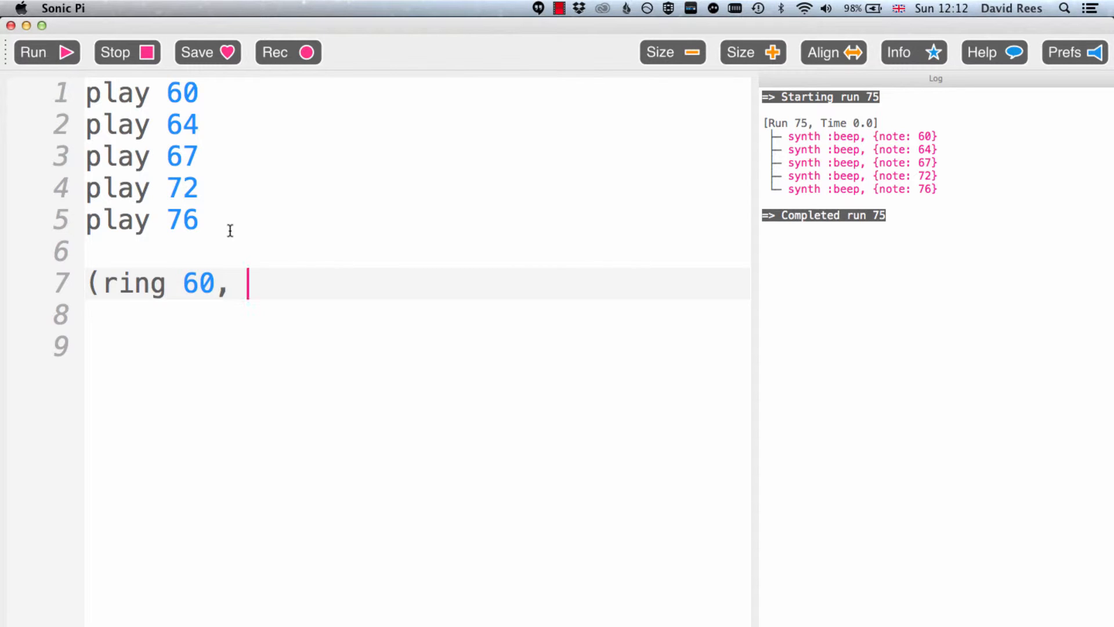
type("64,")
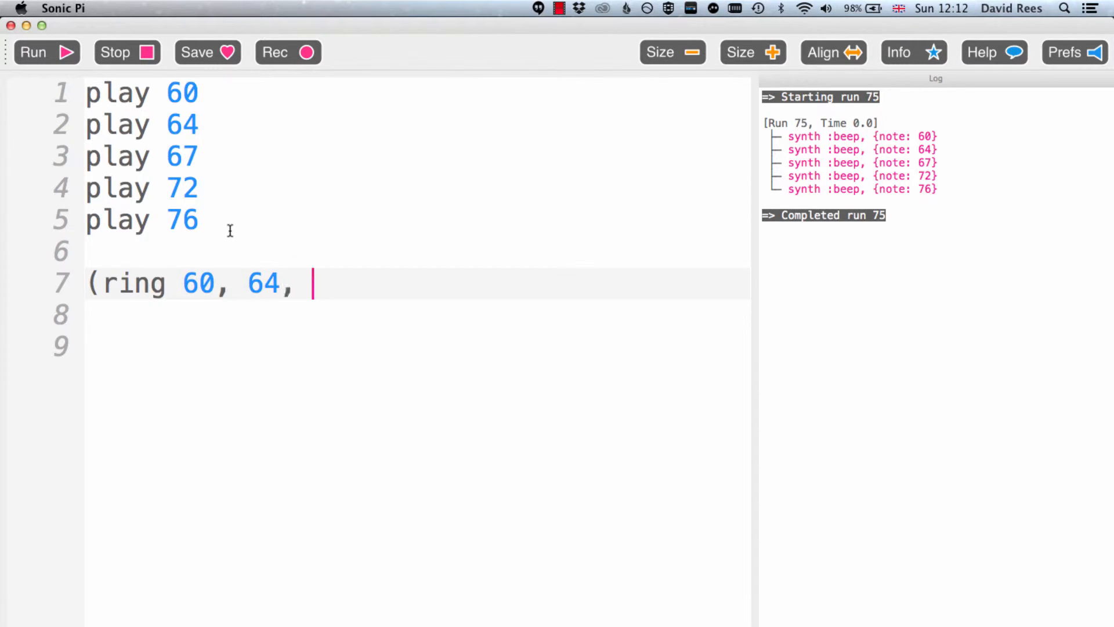
type("67,")
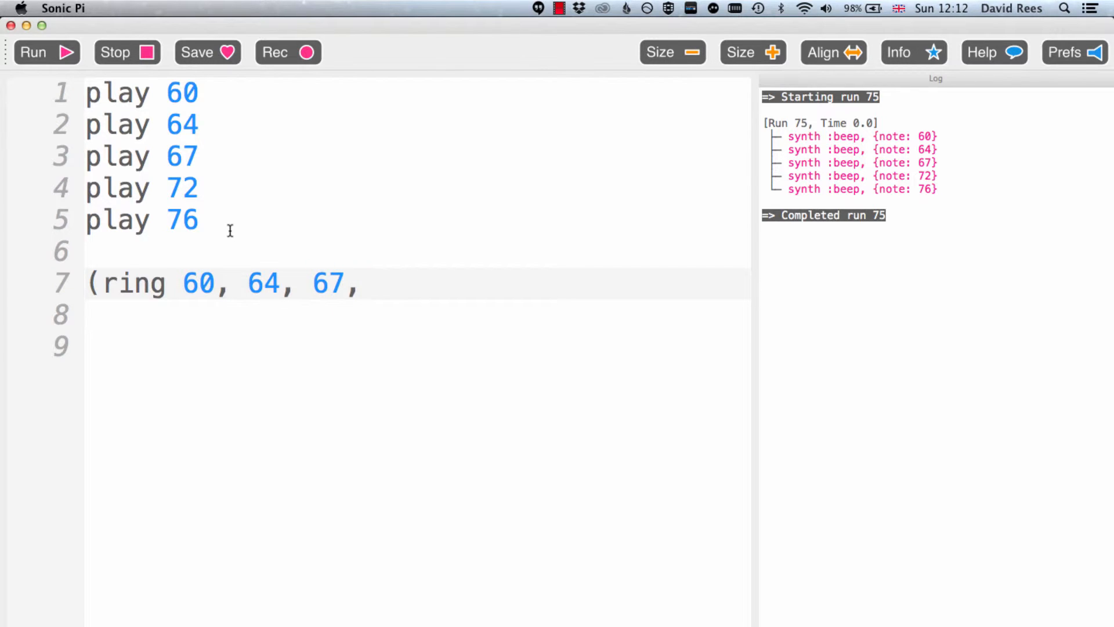
type("72,")
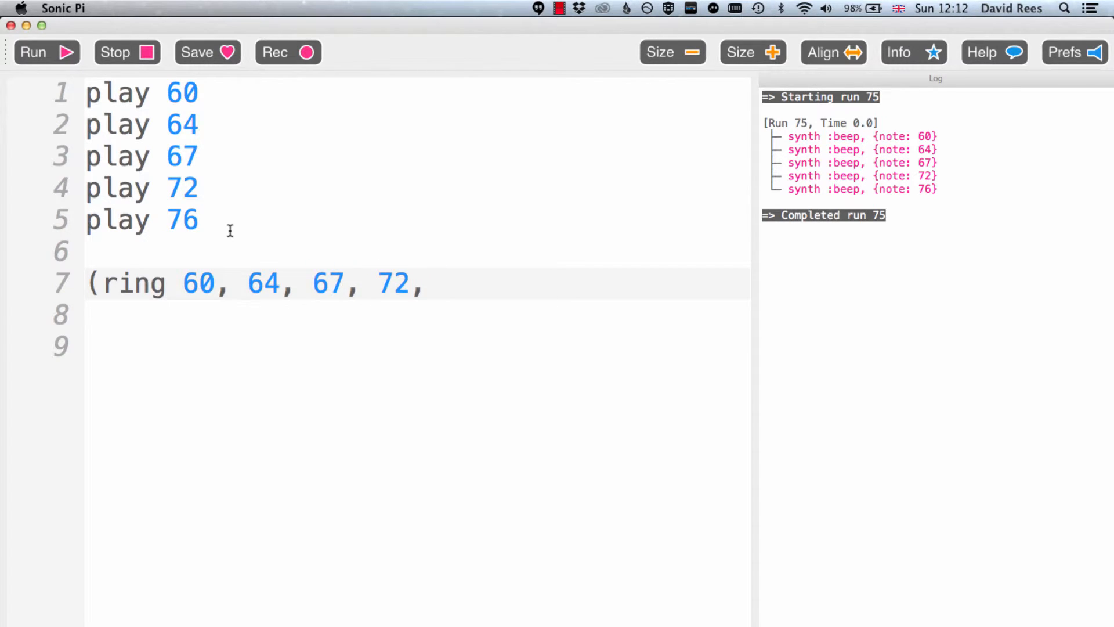
type("76")
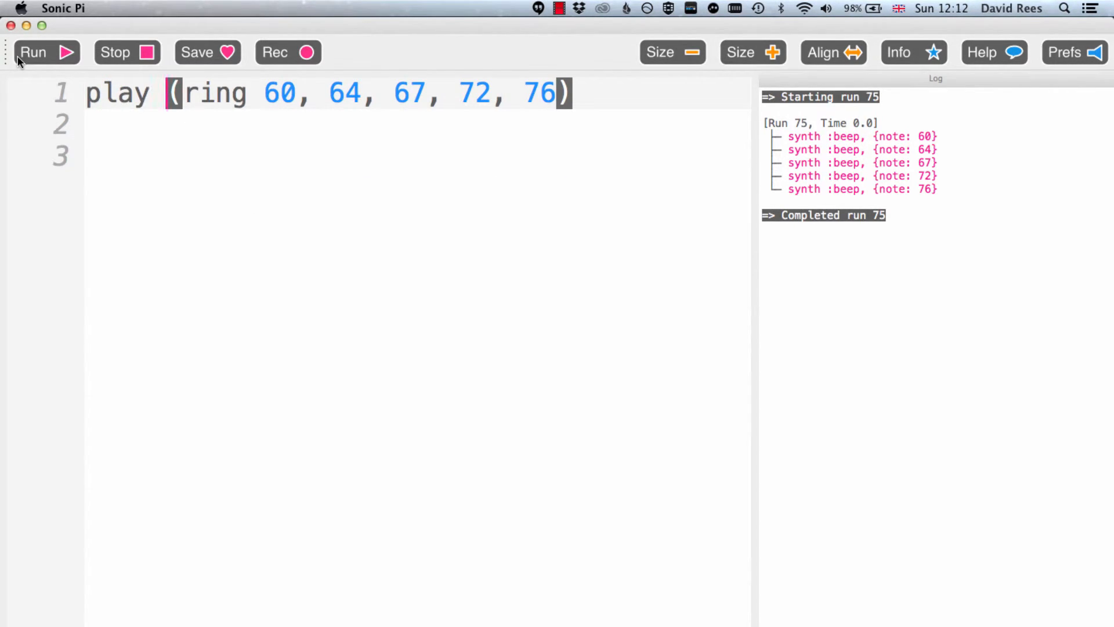
Run the ring as one chord, then select and delete the five separate play lines.
left_click(45, 53)
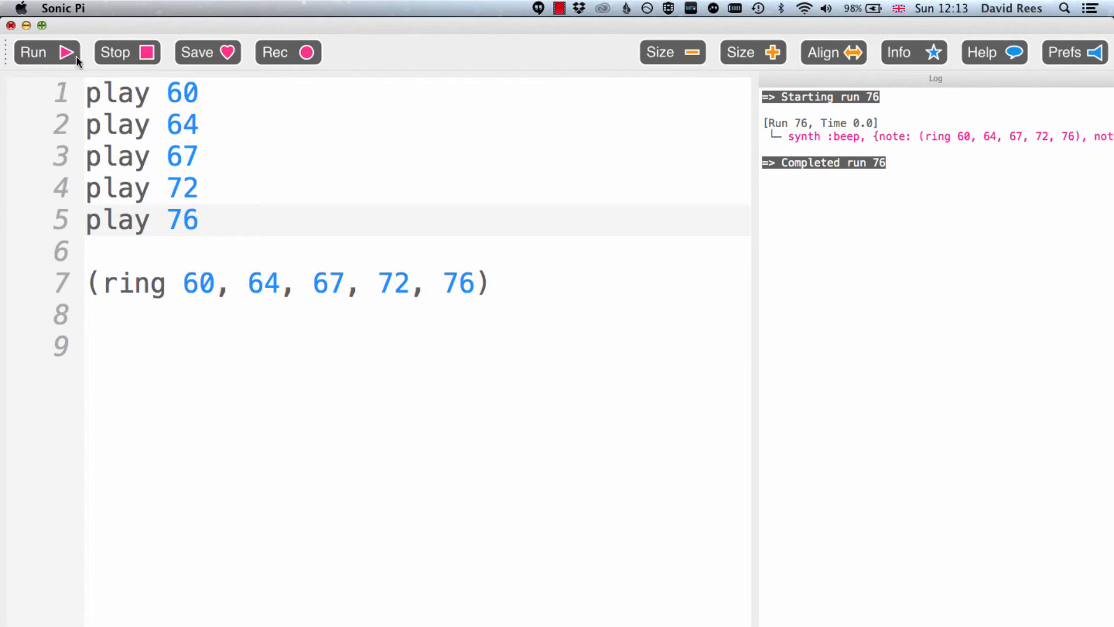
left_click_drag(85, 92, 198, 228)
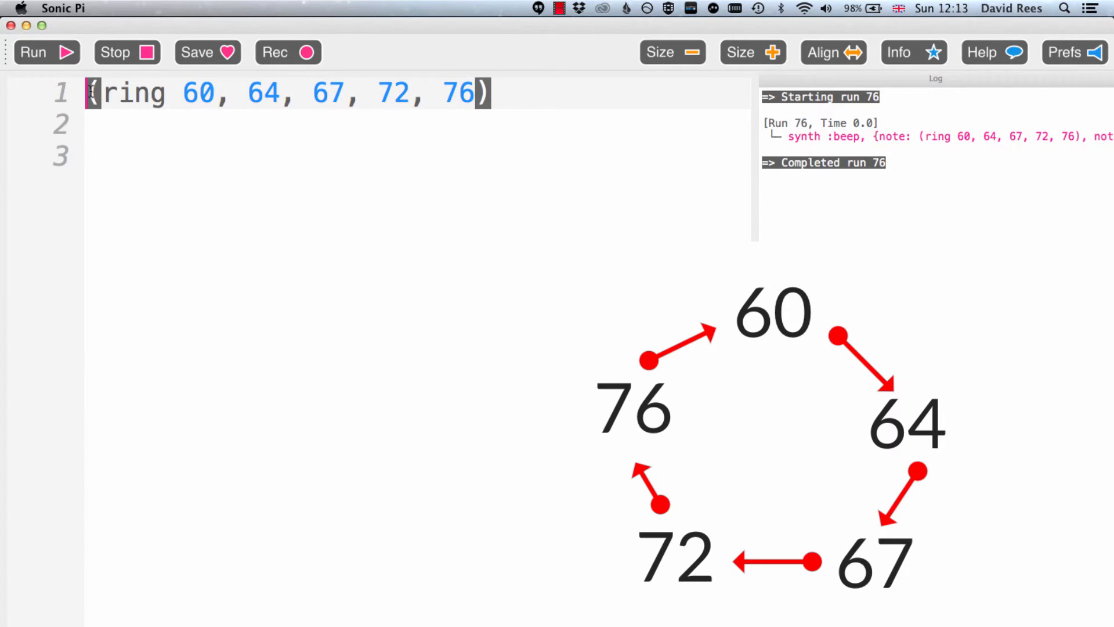
Make line 1 read play (ring 60, 64, 67, 72, 76)[0].
type("play")
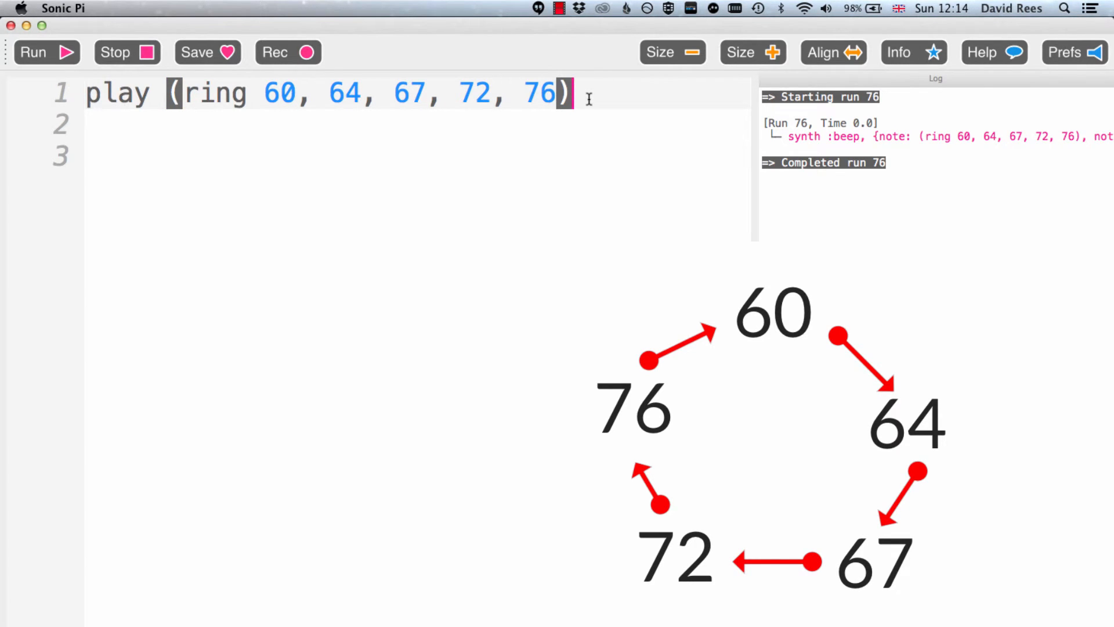
type("[0]")
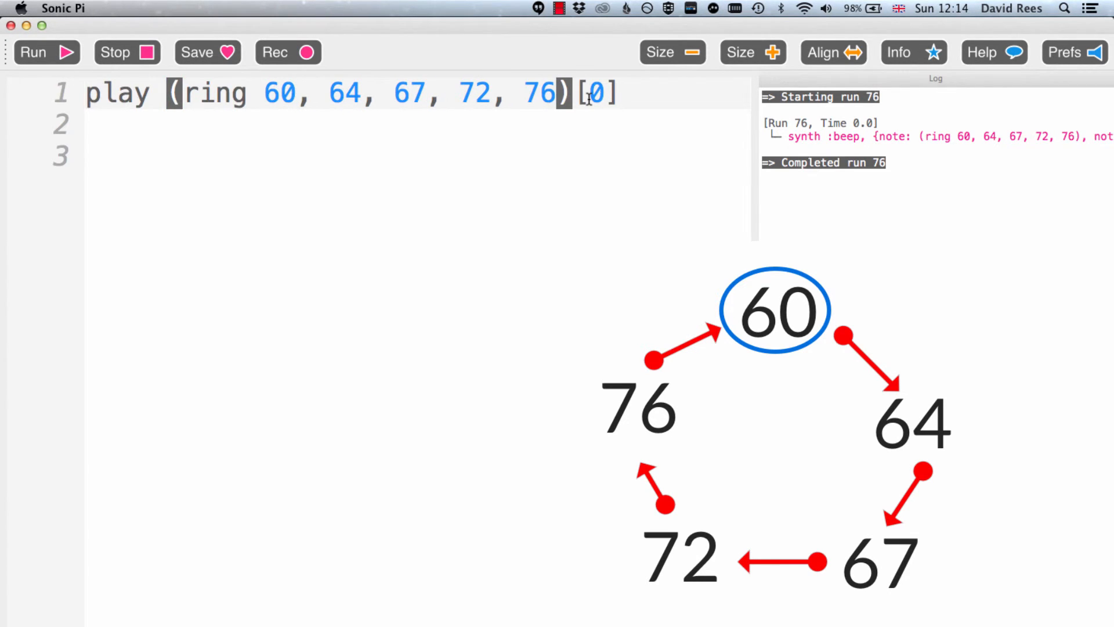
Change the ring index to 4 and run it, logging note 76.
double_click(594, 93)
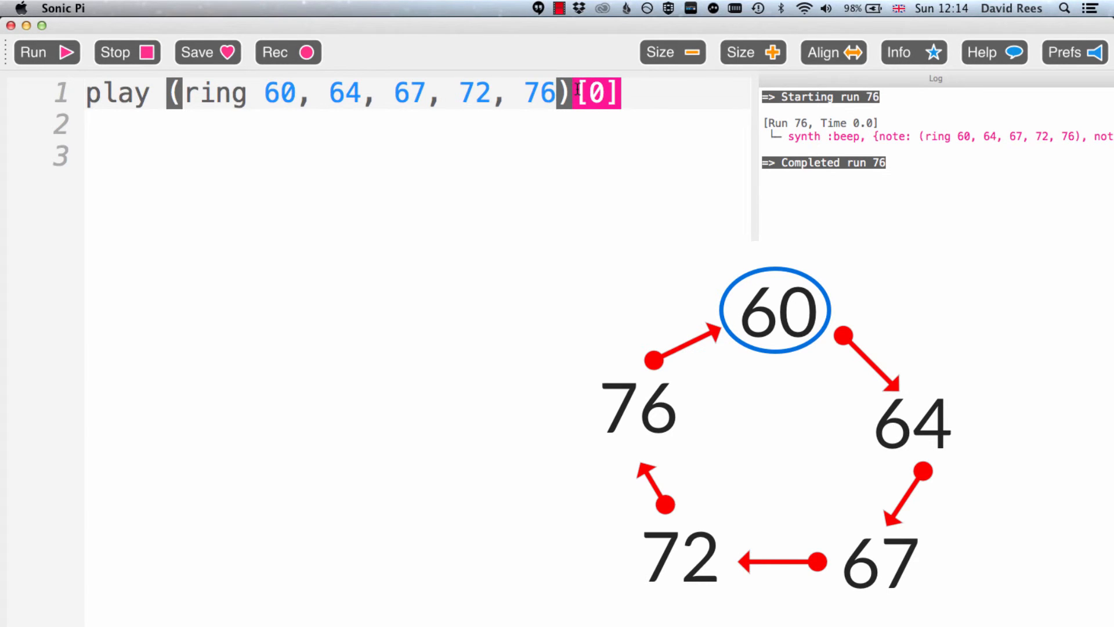
left_click(45, 52)
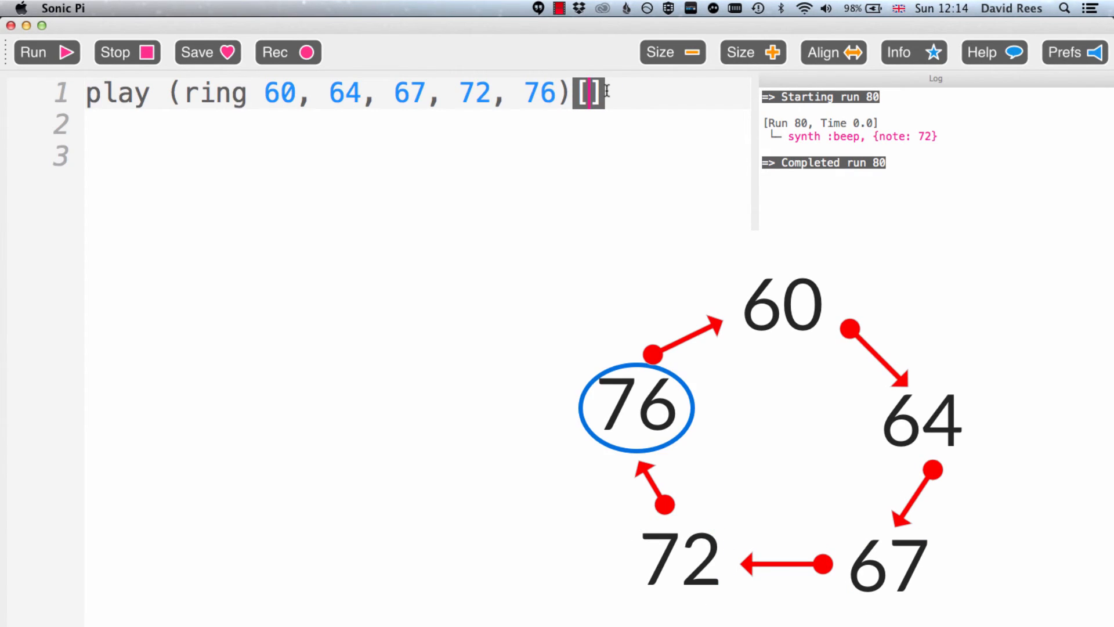
type("4")
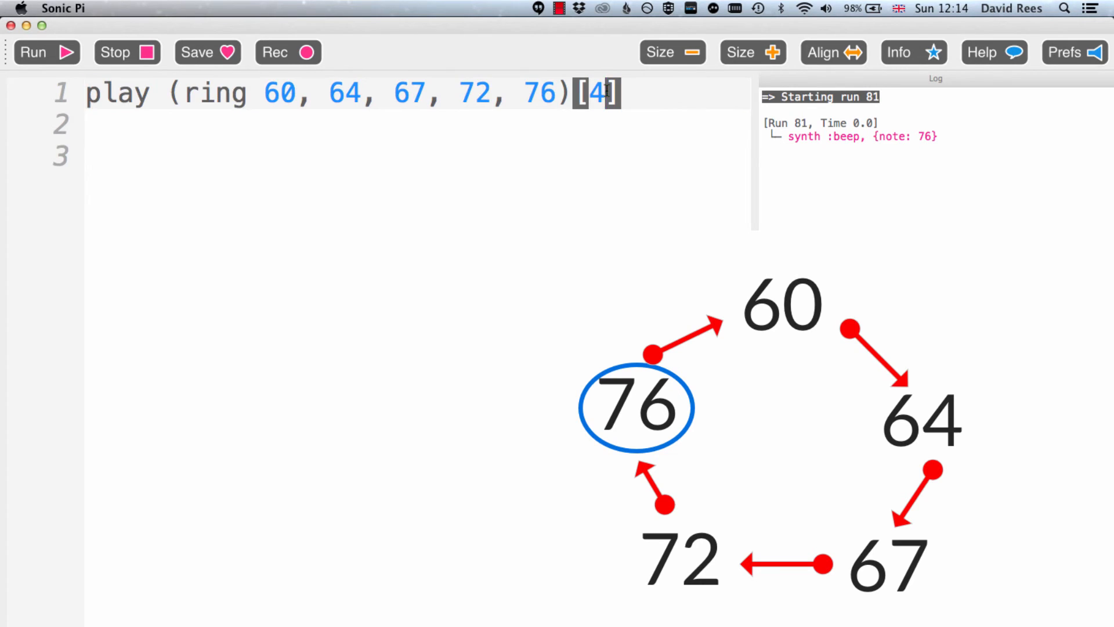
Change the ring index to 5 so the run plays note 60.
left_click(33, 52)
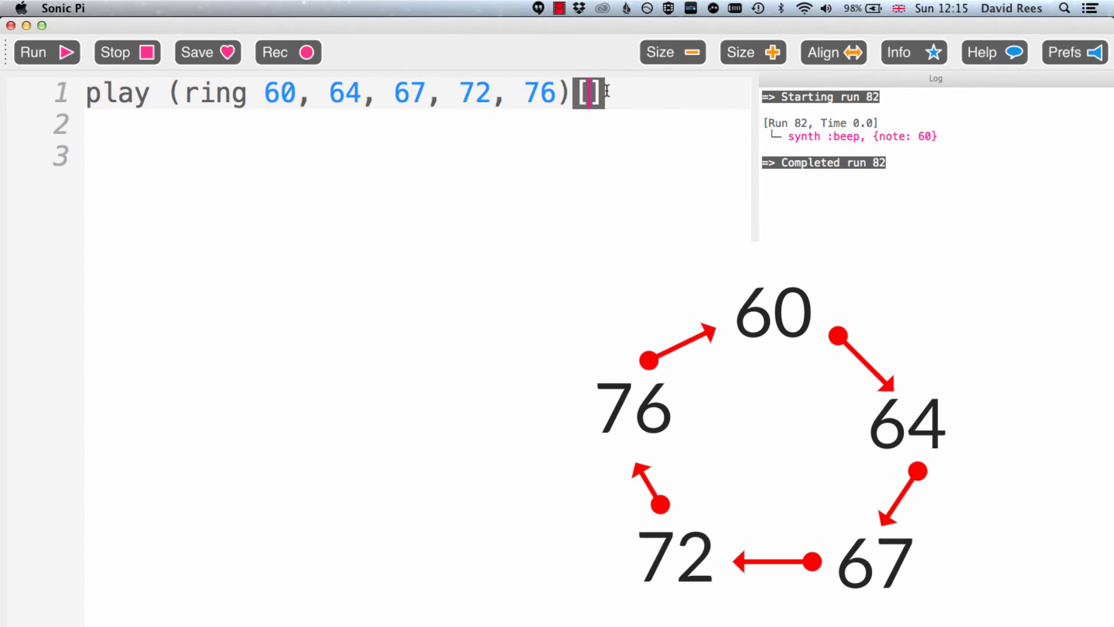
type("5")
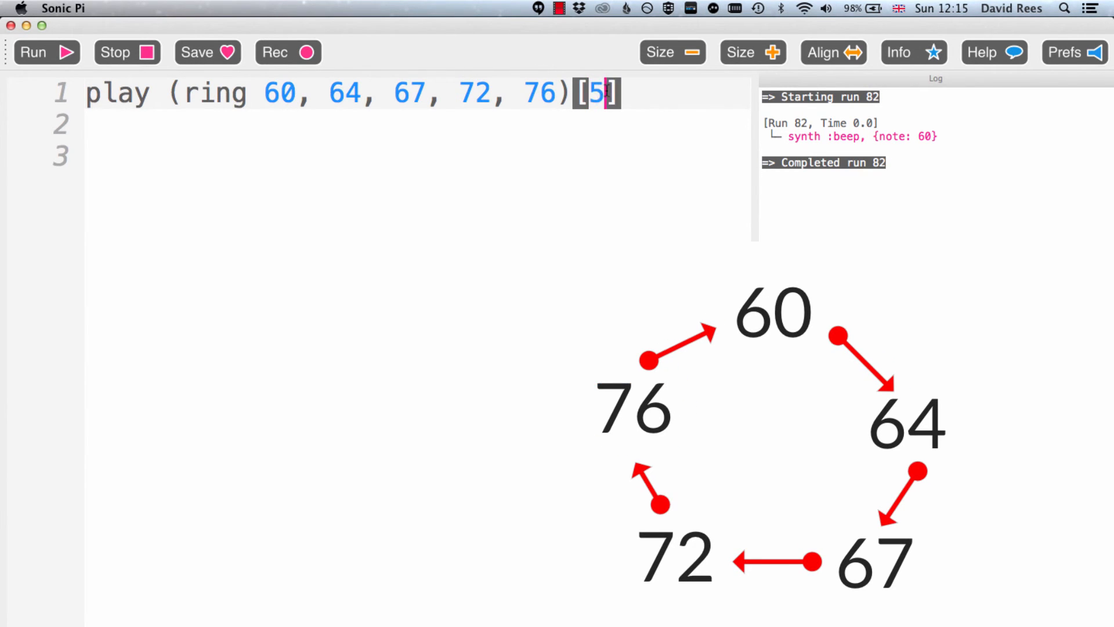
mouse_move(532, 97)
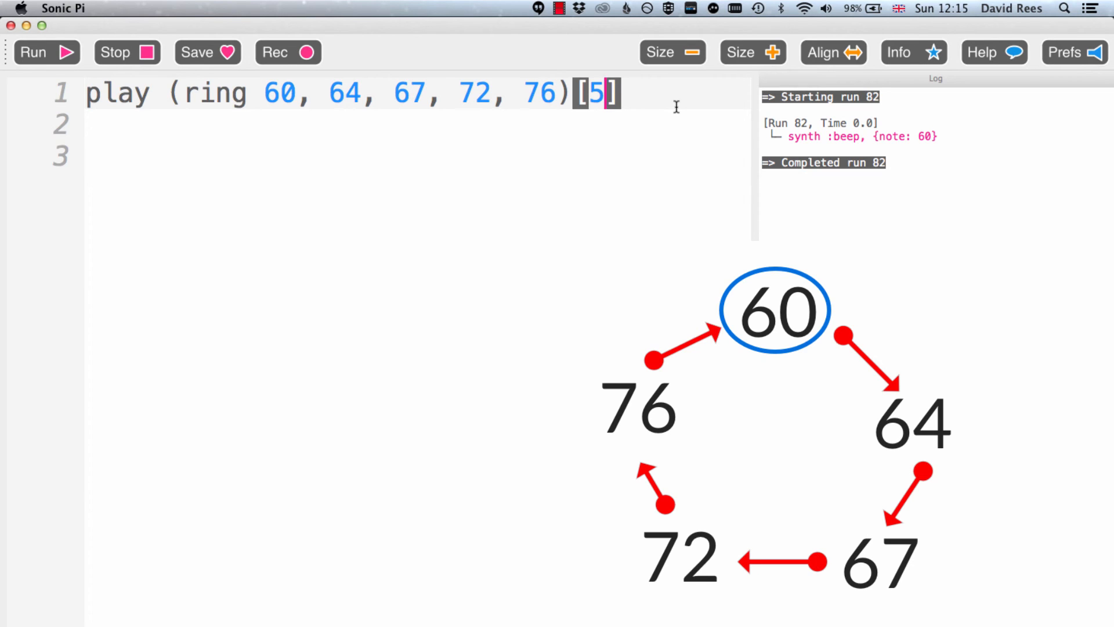
Change the index to 6 and run, wrapping around to play note 64.
left_click(45, 53)
type("6")
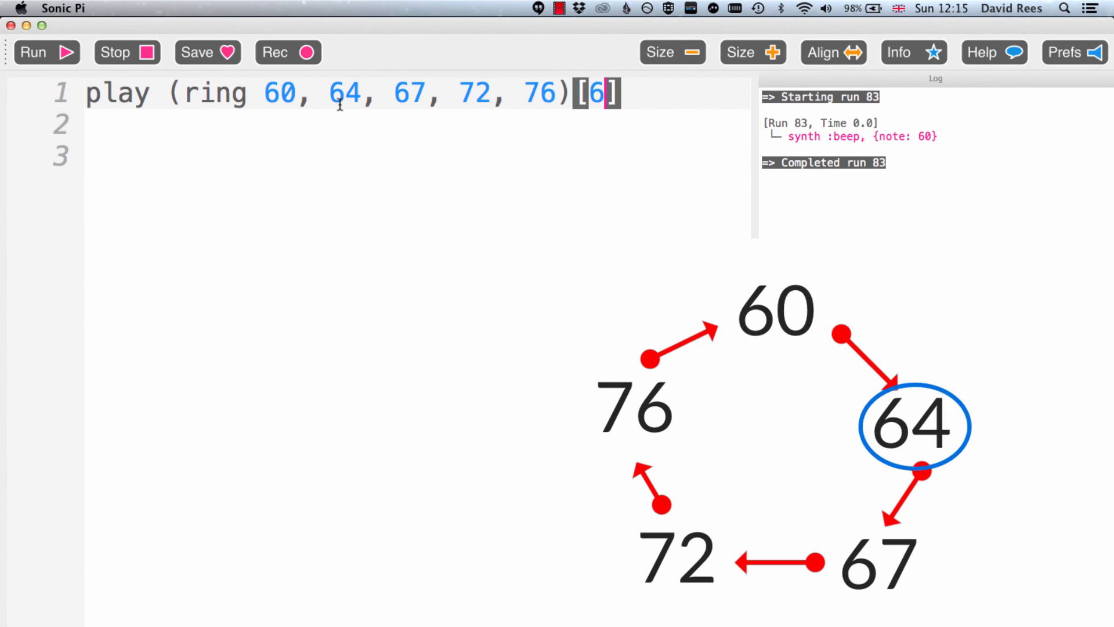
left_click(45, 52)
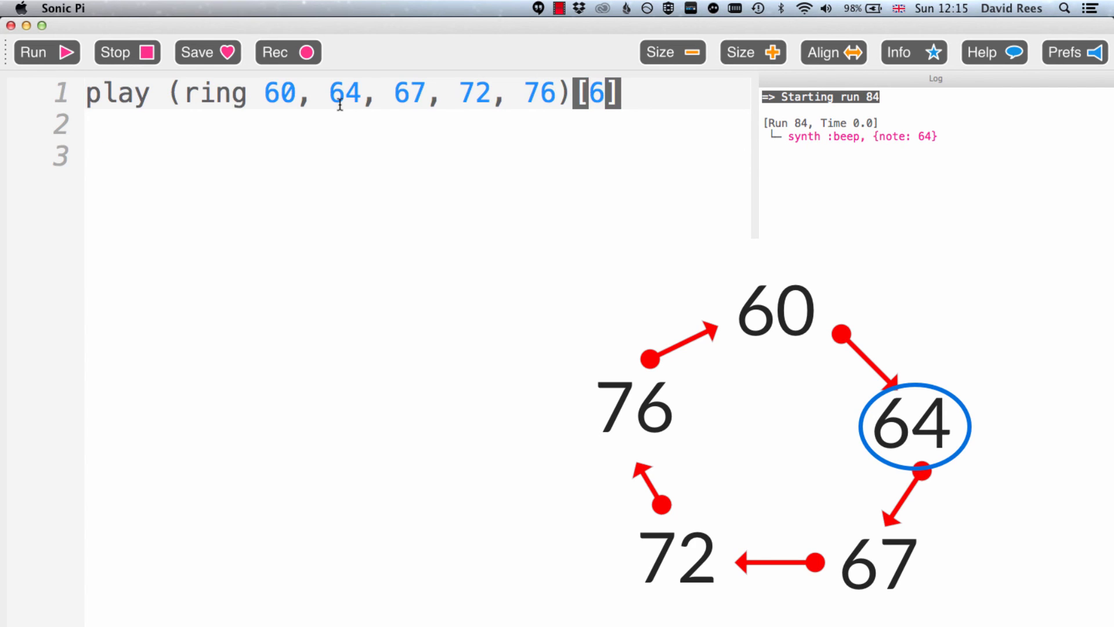